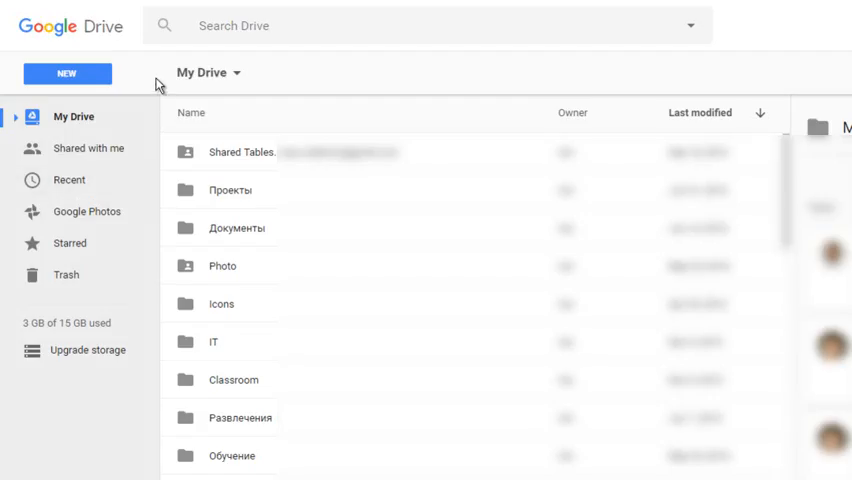
# - Create a new blank Google Sheets spreadsheet from Drive's NEW menu
pyautogui.click(68, 72)
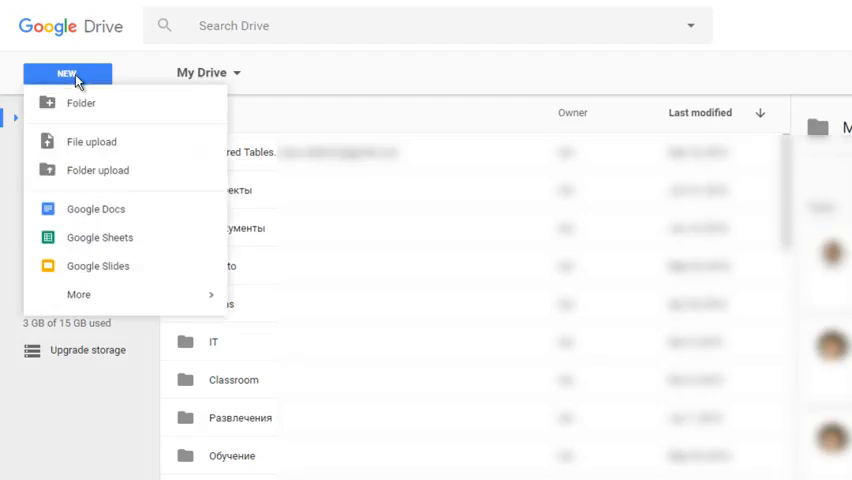
pyautogui.click(100, 236)
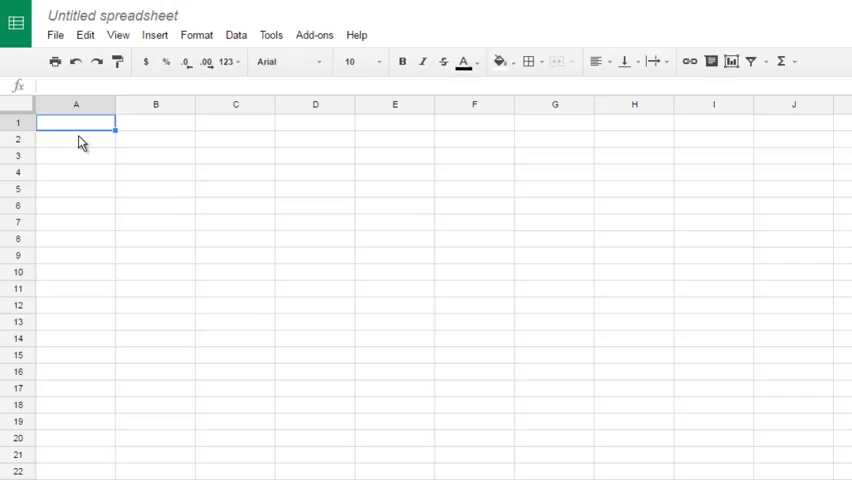
# - Enter the word Max into cell A1
pyautogui.write('Max')
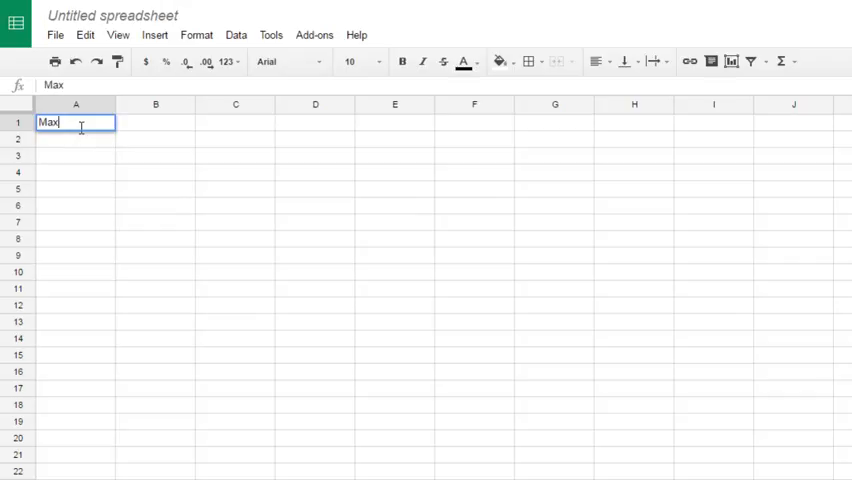
pyautogui.press('Enter')
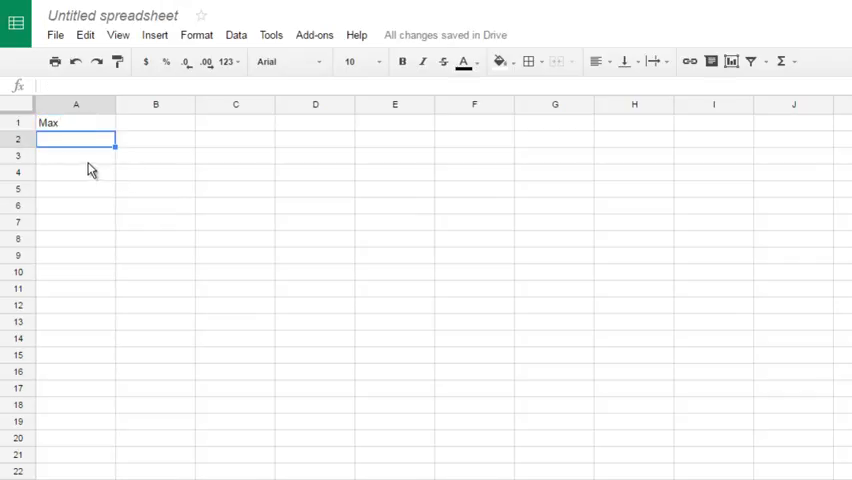
# - Enter the reference formula =A1 in cell A3 so it shows Max
pyautogui.click(76, 156)
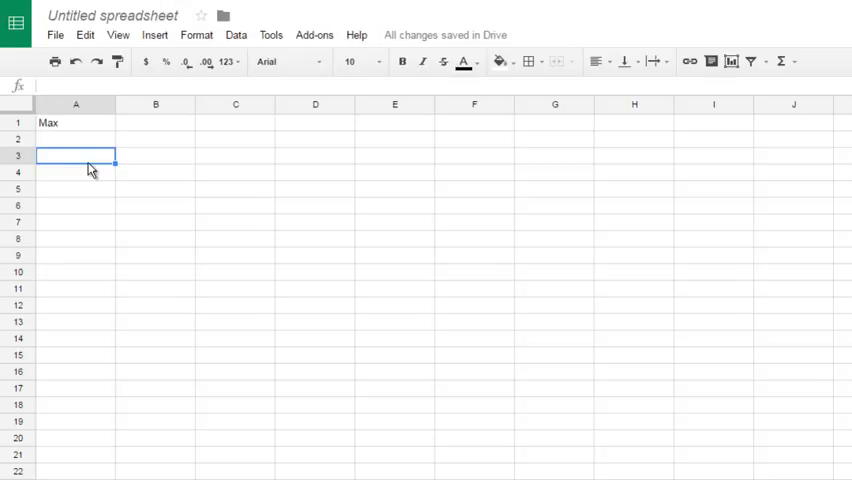
pyautogui.write('=')
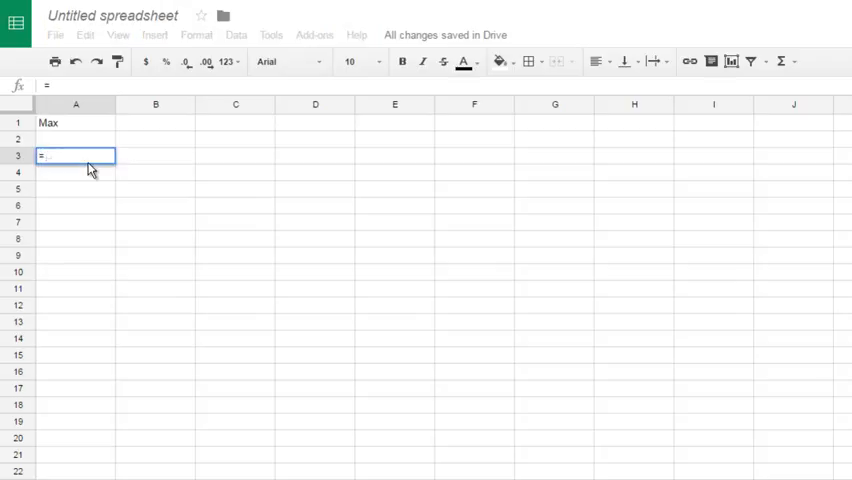
pyautogui.write('=')
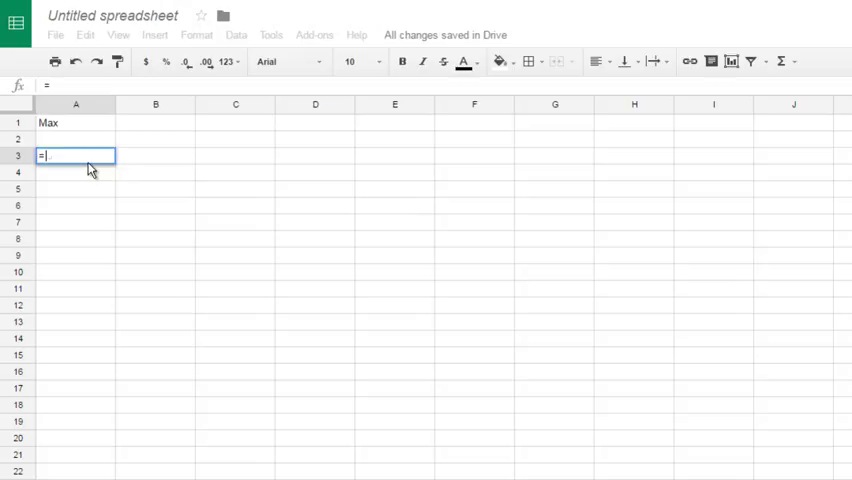
pyautogui.moveTo(76, 132)
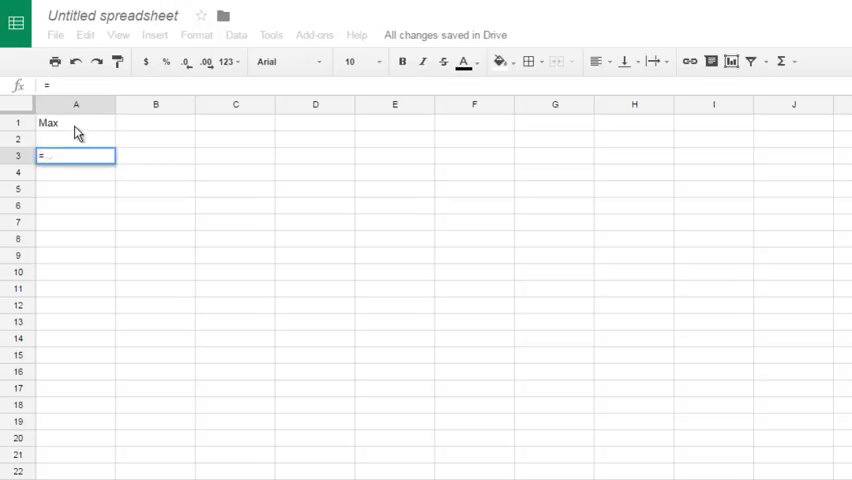
pyautogui.write('A1')
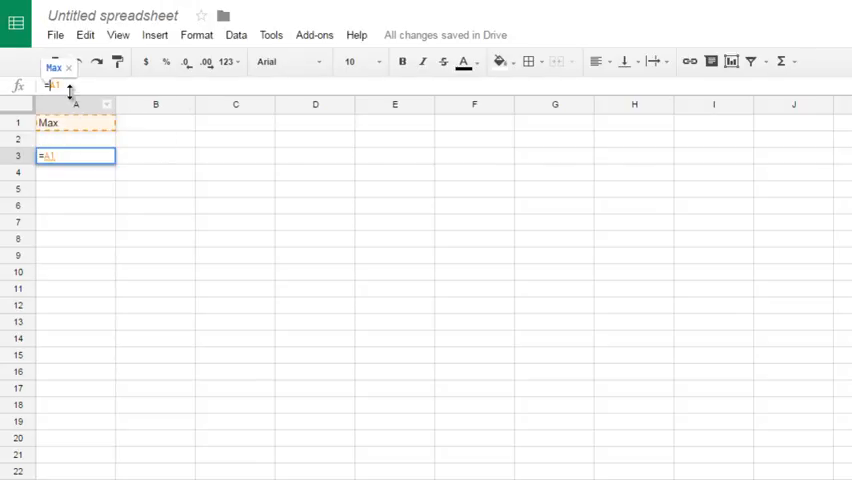
pyautogui.moveTo(168, 304)
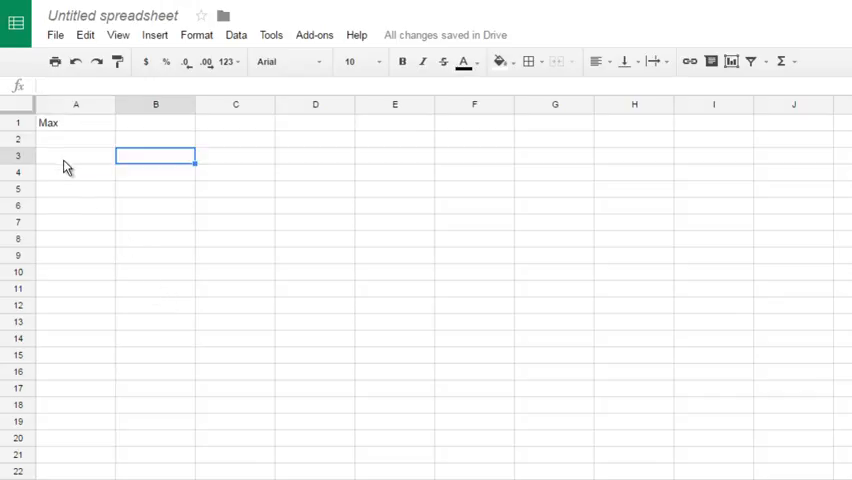
pyautogui.write('=')
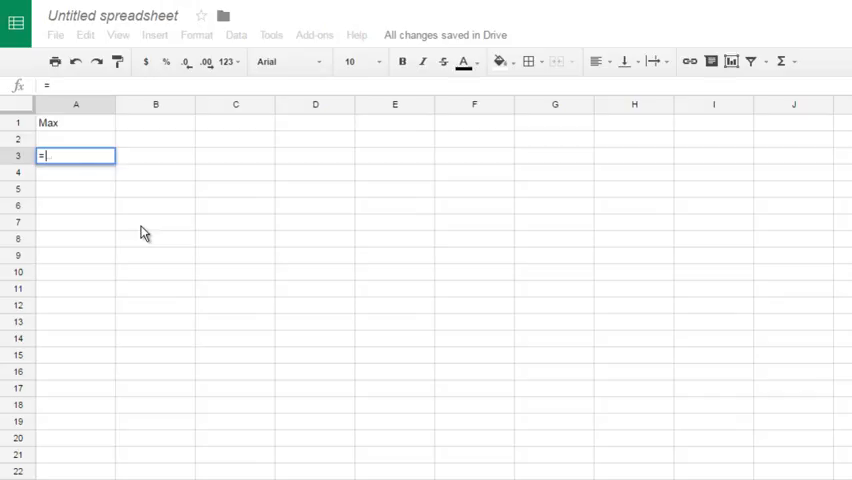
pyautogui.write('a1')
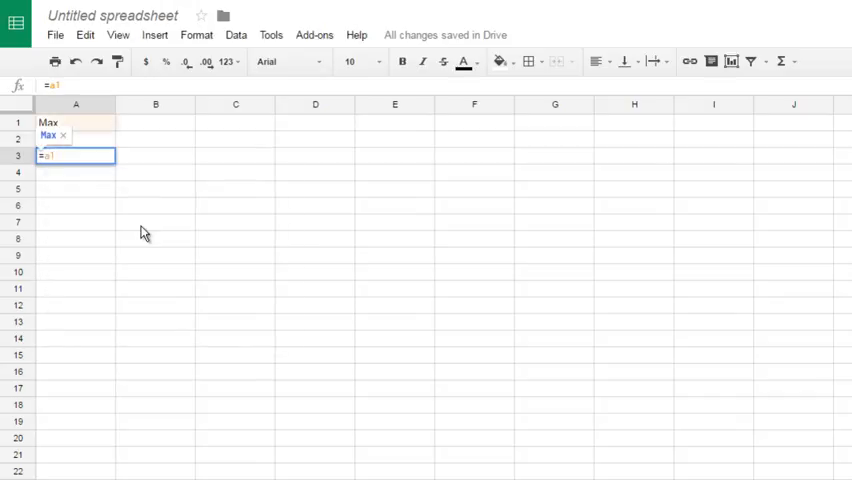
pyautogui.press('Enter')
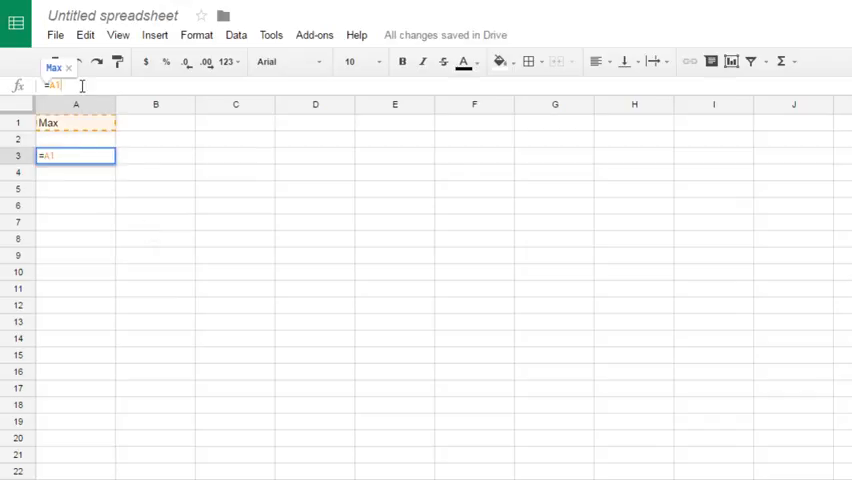
pyautogui.press('Enter')
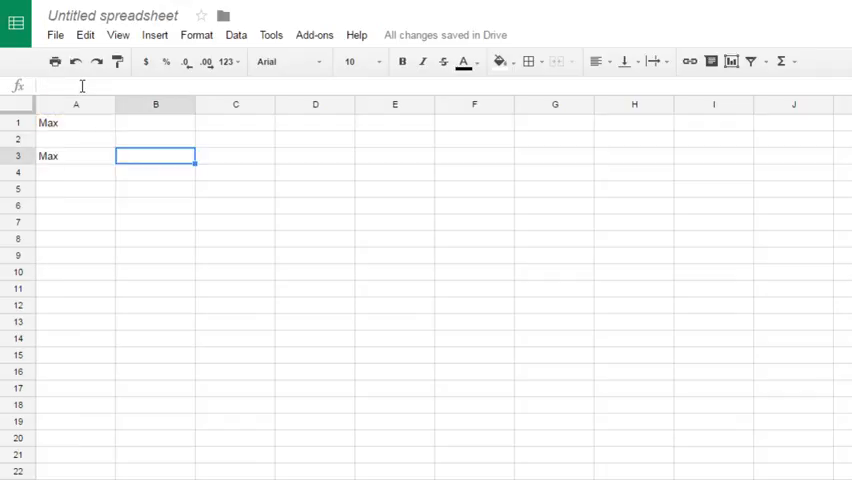
# - Review the formula in A3, then select the used cells in column A to clear them
pyautogui.click(76, 156)
pyautogui.write('=A1')
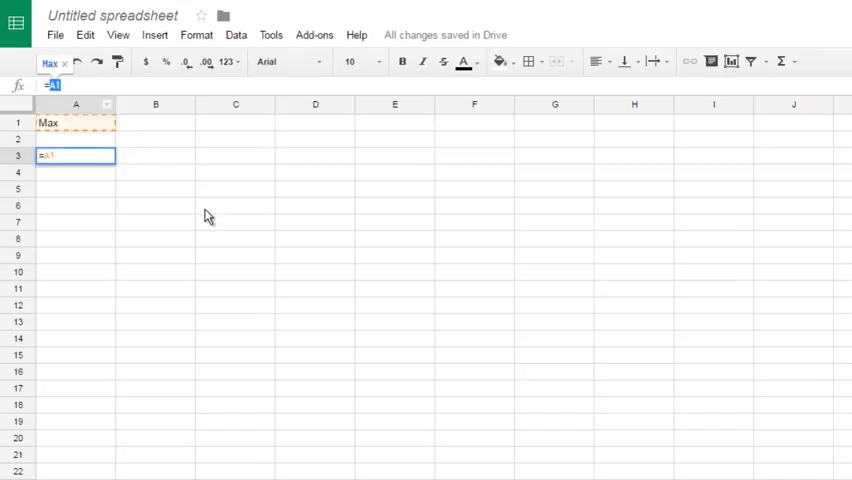
pyautogui.press('Enter')
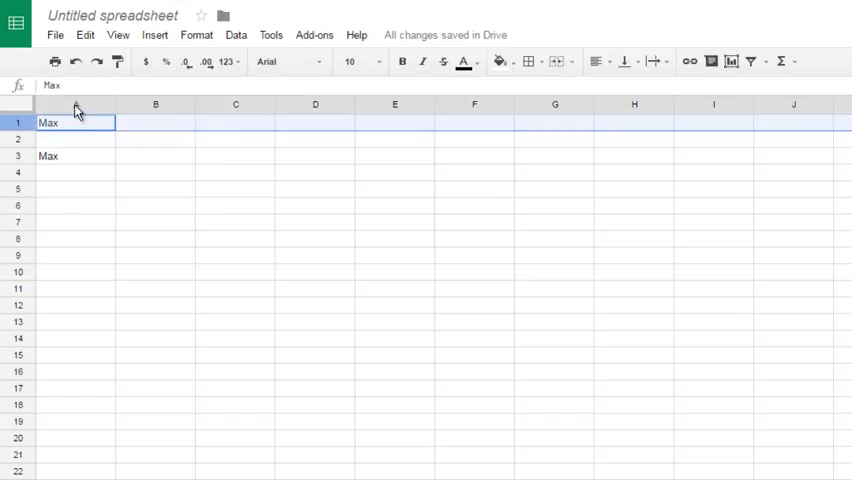
pyautogui.click(76, 104)
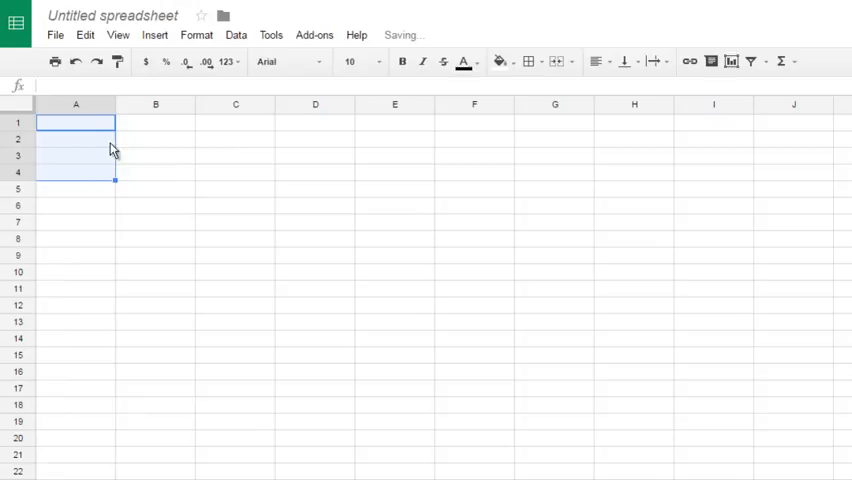
# - Enter =COLUMN() in A1 to number row 1 by column position, then reselect A1
pyautogui.click(76, 122)
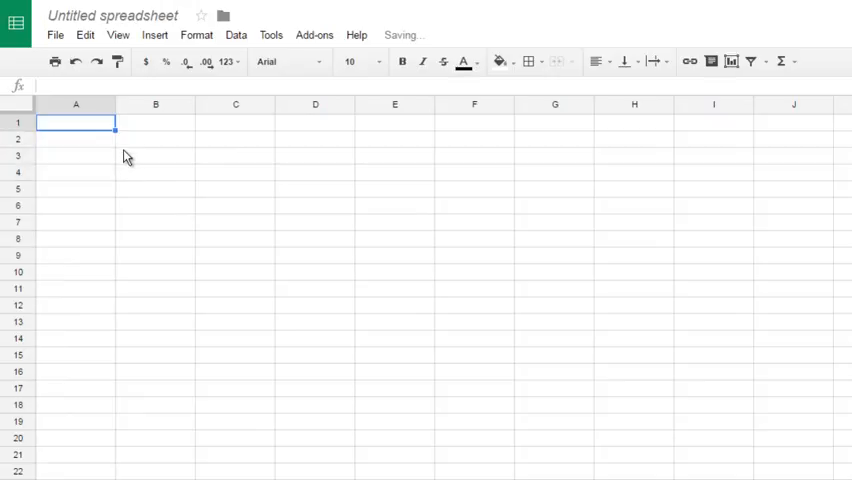
pyautogui.write('=')
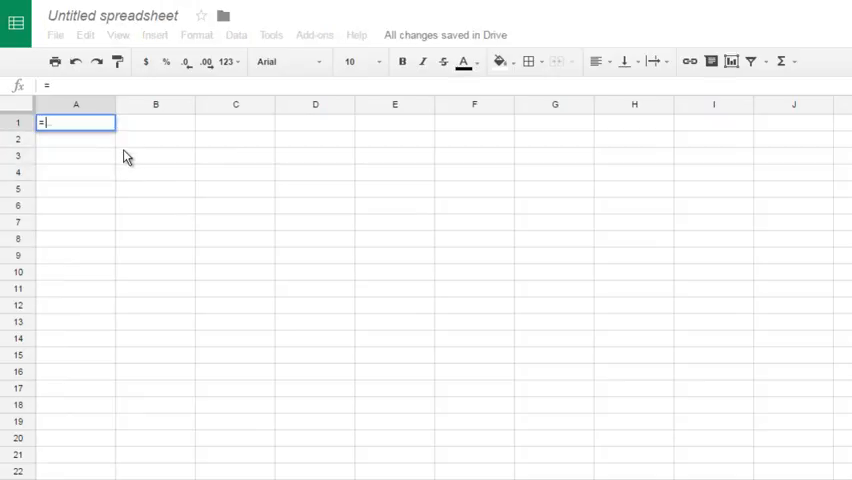
pyautogui.write('=COLUMN(')
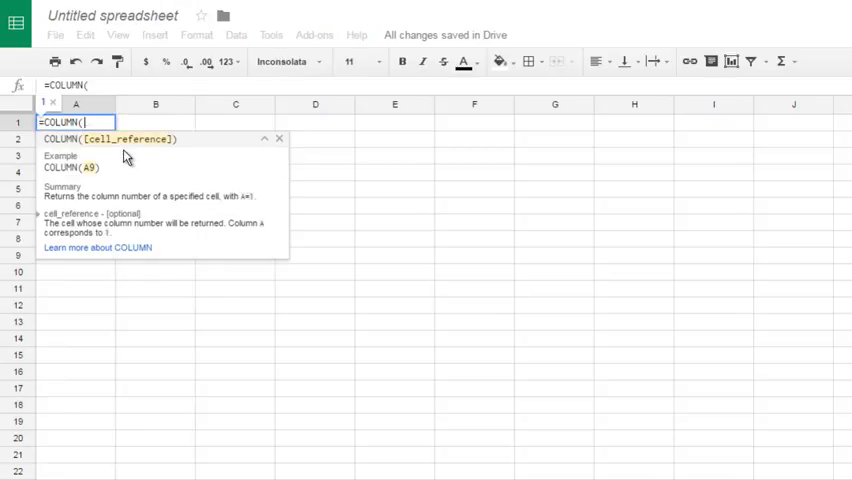
pyautogui.write(')')
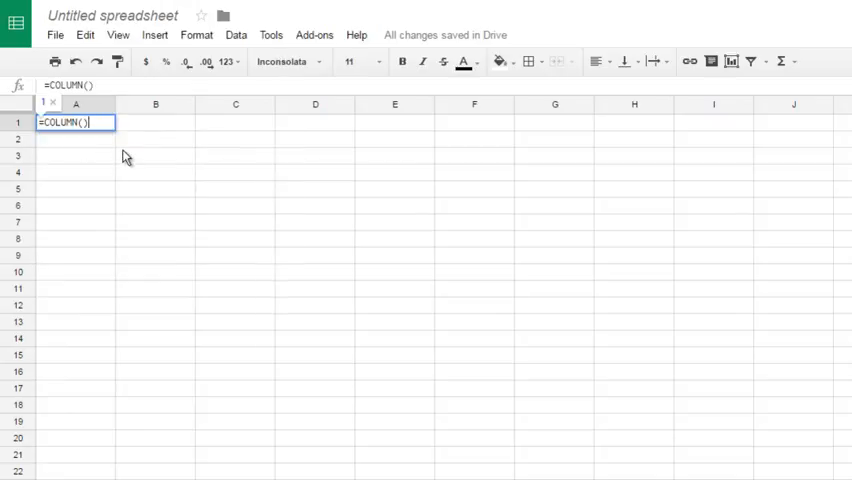
pyautogui.press('Enter')
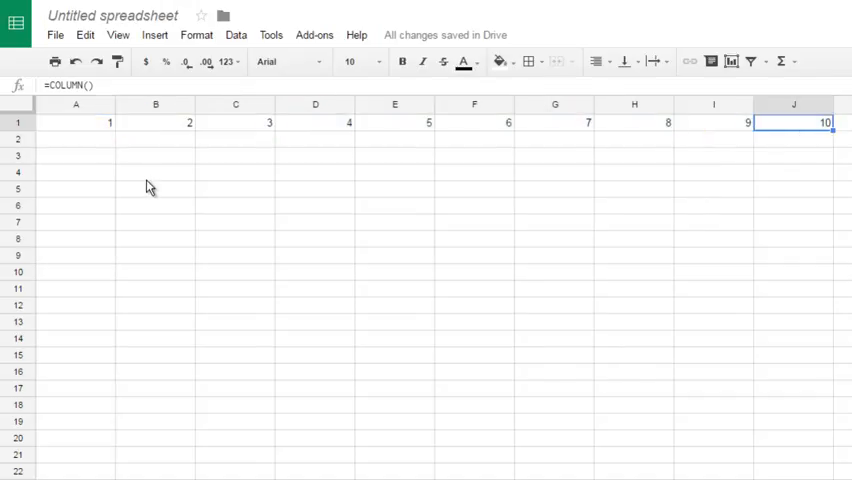
pyautogui.click(76, 124)
pyautogui.write('=')
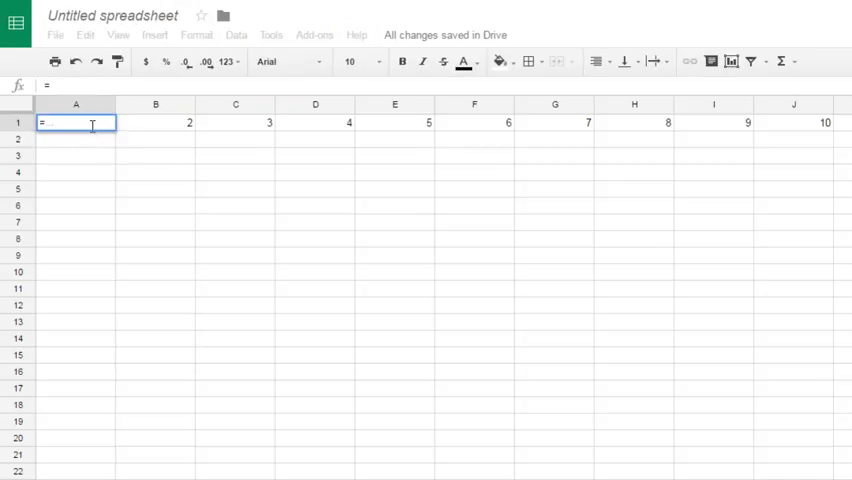
# - Enter =ROW() in A1 for row numbering and check the result in A1 and A6
pyautogui.write('row()')
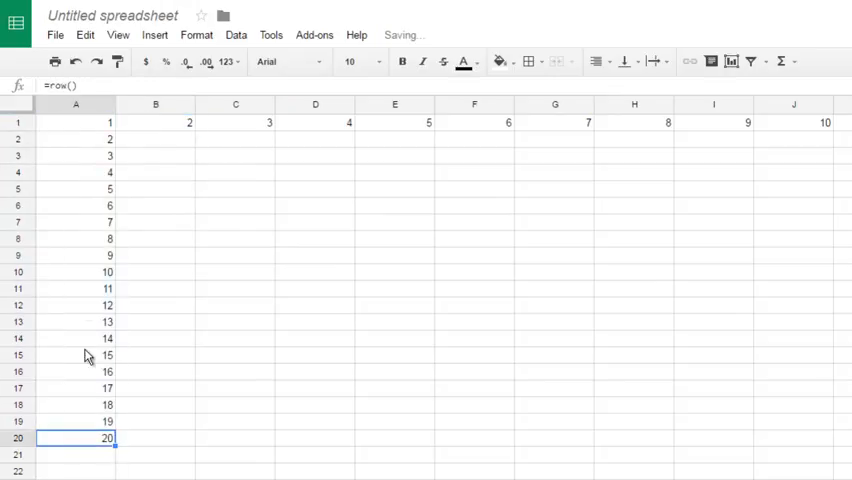
pyautogui.click(76, 122)
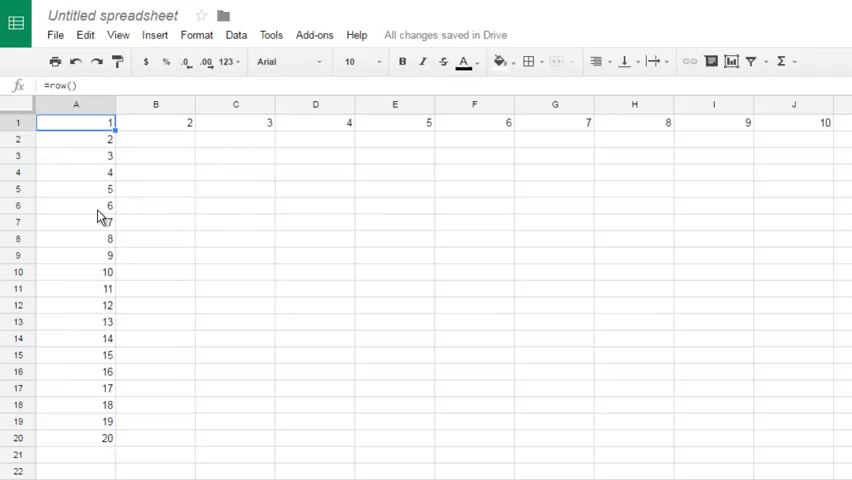
pyautogui.click(76, 212)
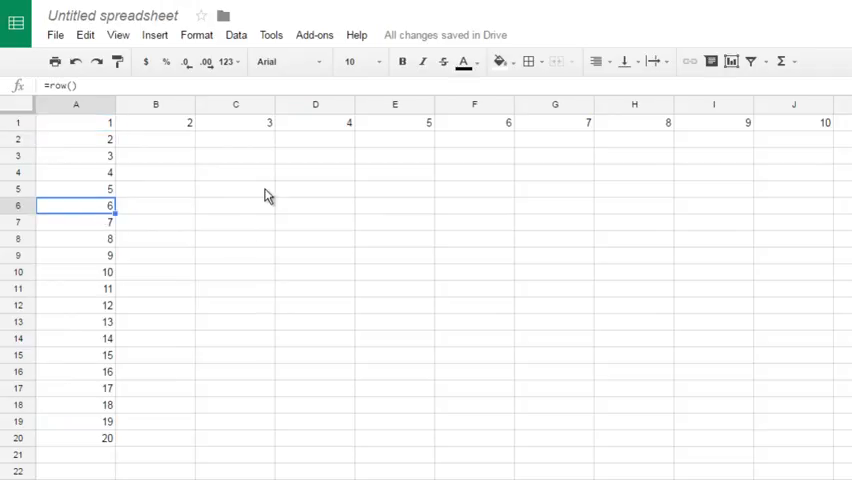
pyautogui.click(76, 122)
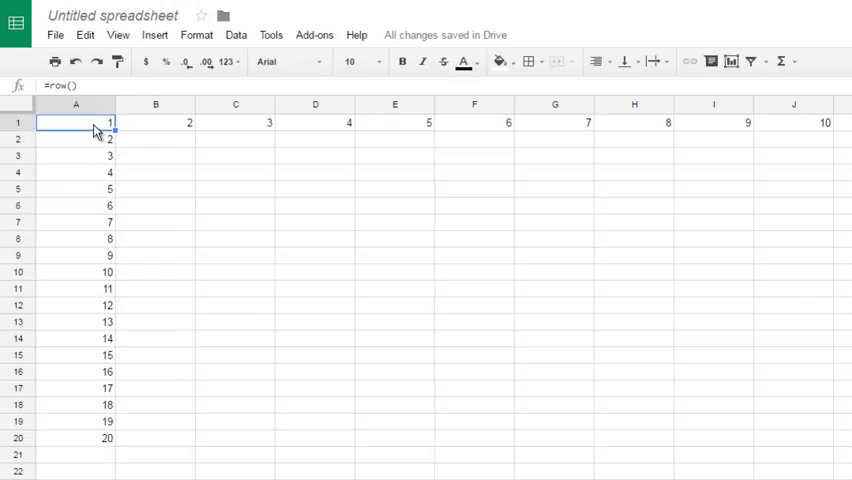
pyautogui.moveTo(238, 218)
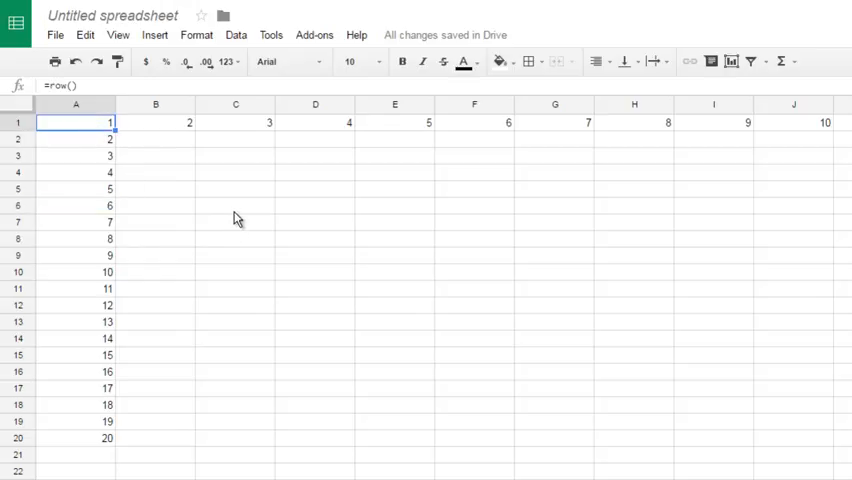
# - Enter the label R1C1 in cell C5
pyautogui.click(236, 188)
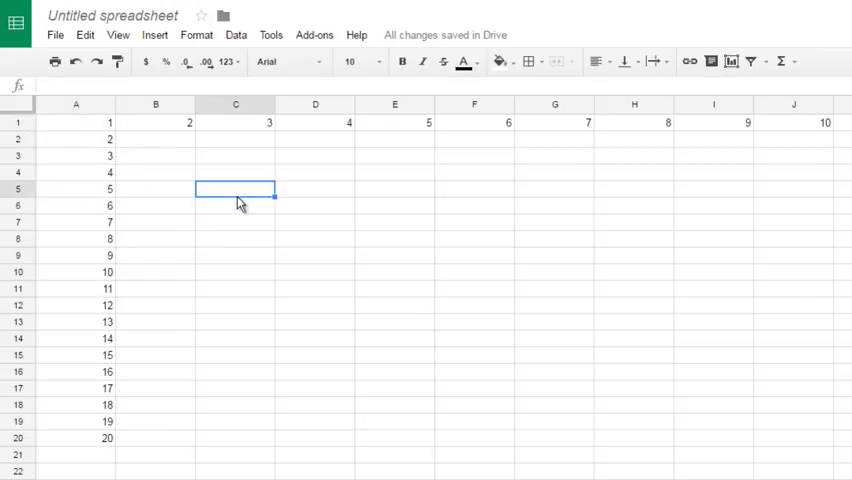
pyautogui.write('R1C')
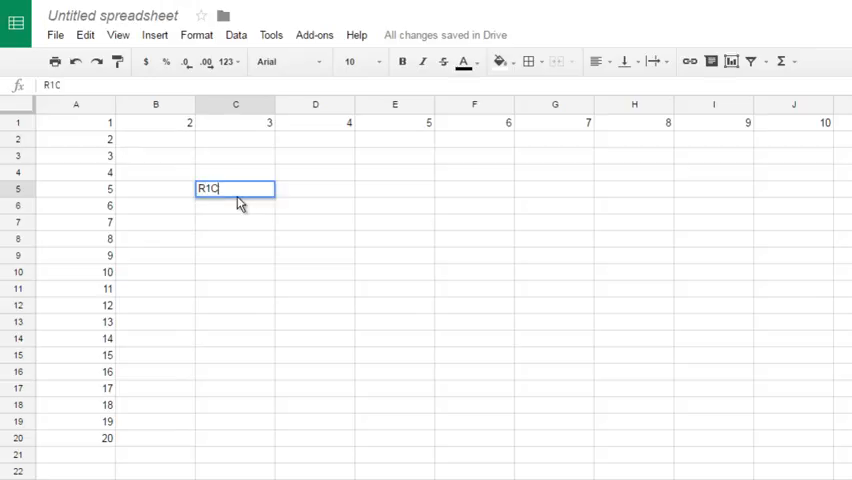
pyautogui.write('1')
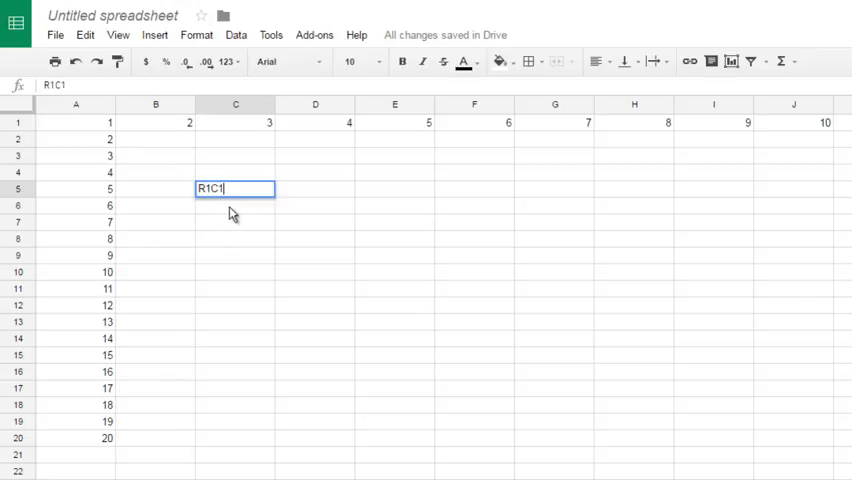
pyautogui.press('Enter')
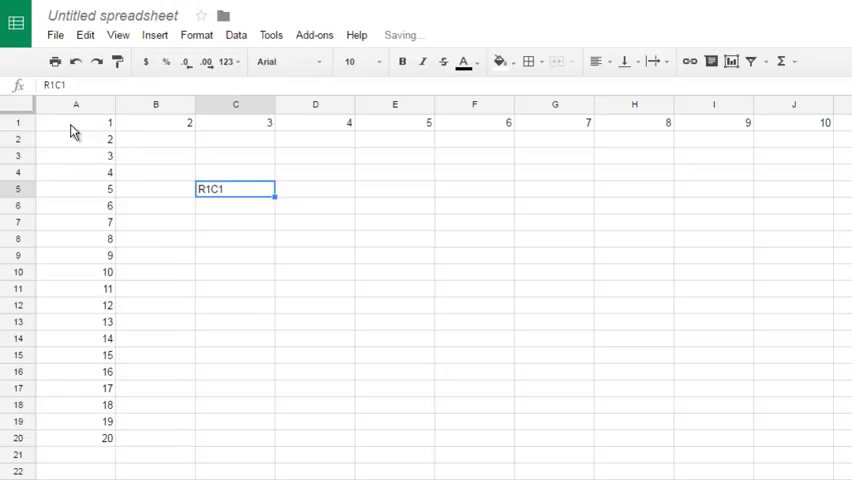
# - Visit cell A1, then select D6 beside the labels for a new formula
pyautogui.click(76, 122)
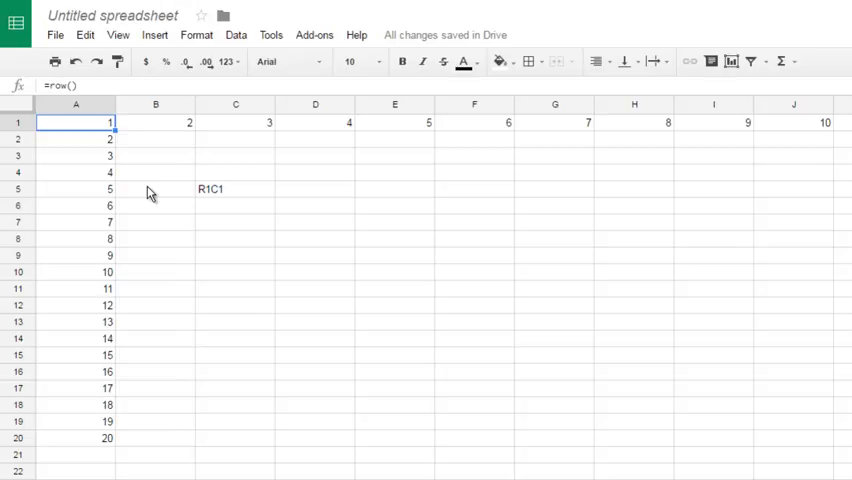
pyautogui.click(316, 204)
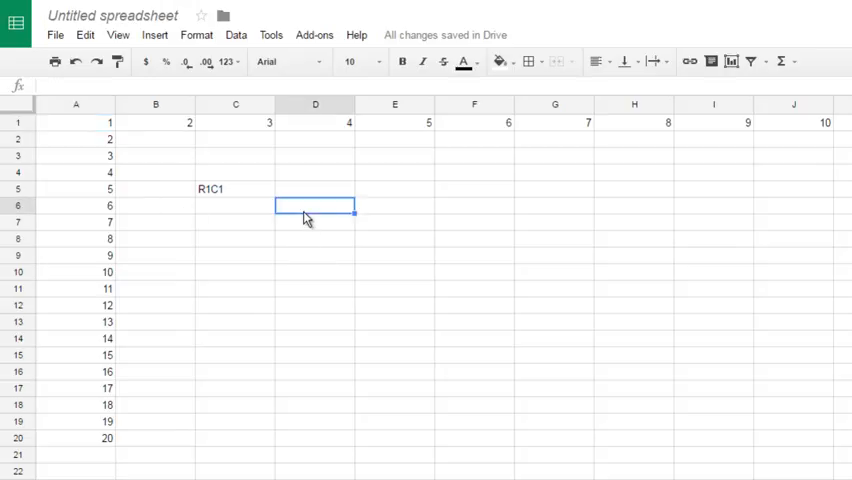
pyautogui.moveTo(116, 148)
pyautogui.write('Max')
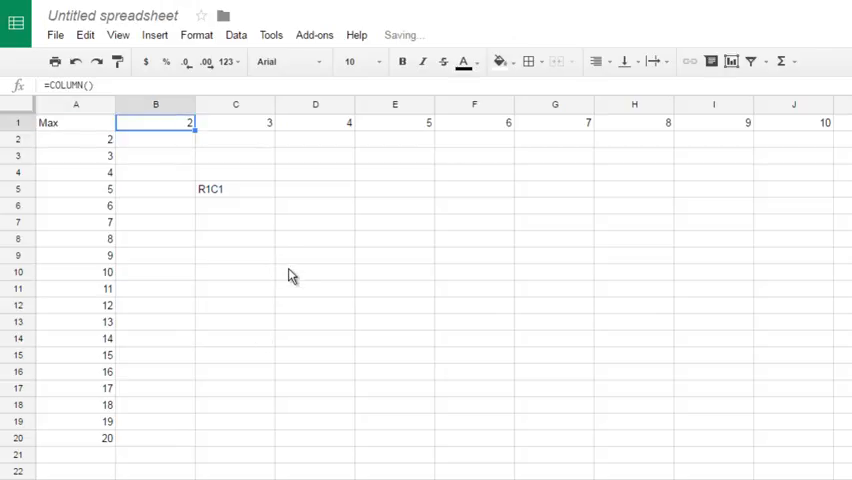
pyautogui.moveTo(308, 214)
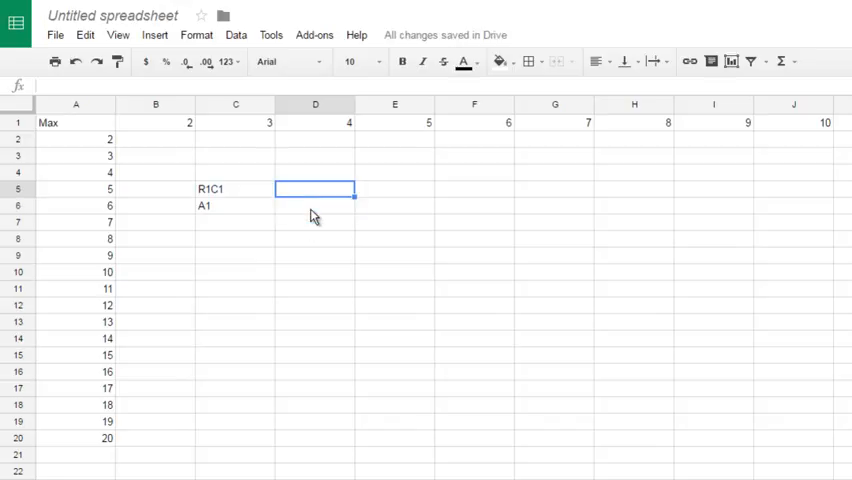
pyautogui.click(316, 204)
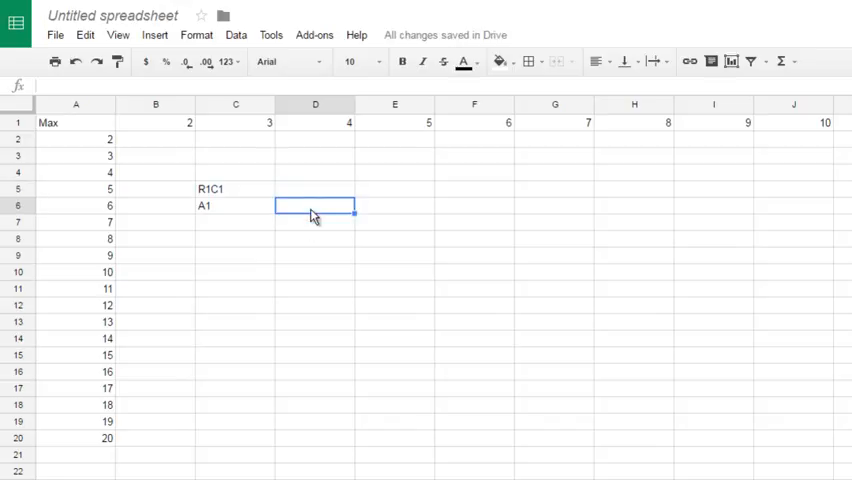
# - Enter an INDIRECT formula in D6 reading C6 in A1 notation (true) to show Max
pyautogui.write('=')
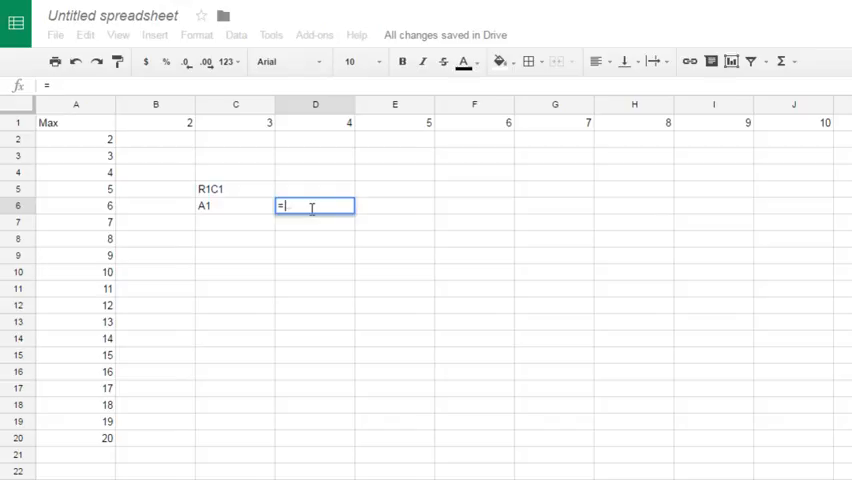
pyautogui.write('ind')
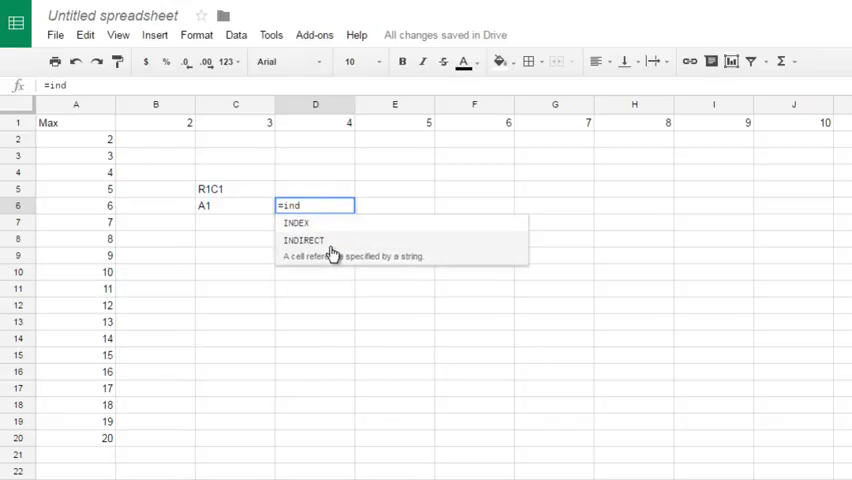
pyautogui.click(304, 240)
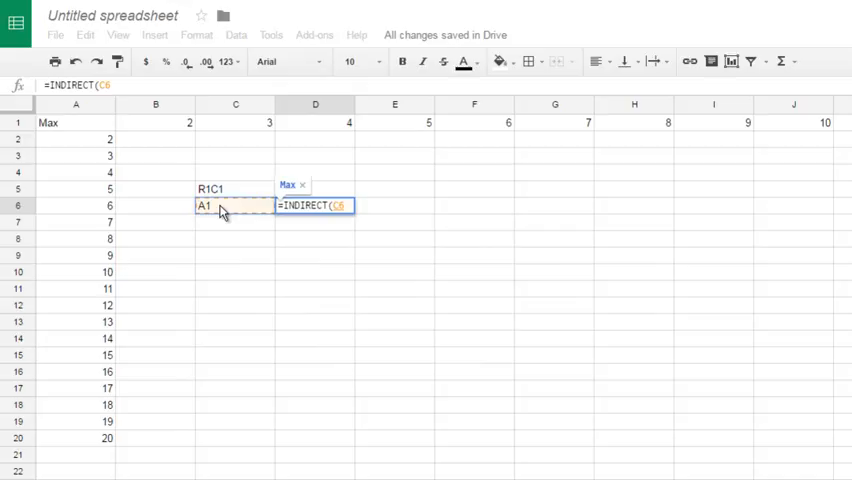
pyautogui.moveTo(214, 216)
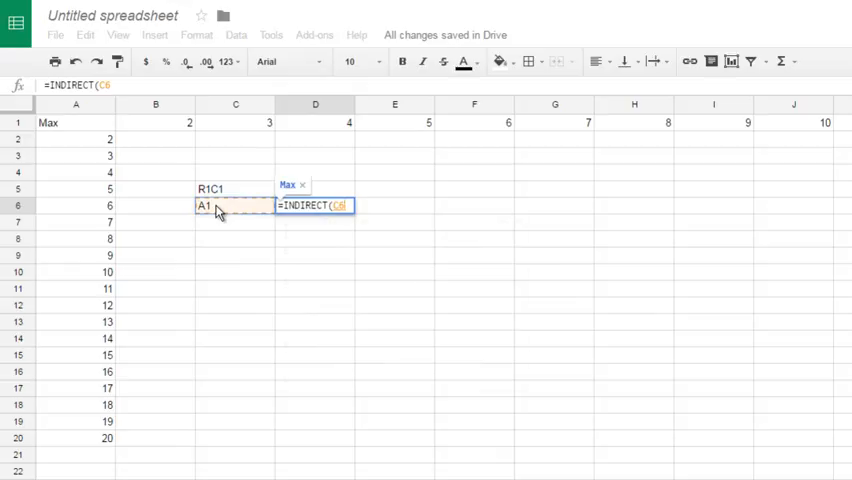
pyautogui.write(',')
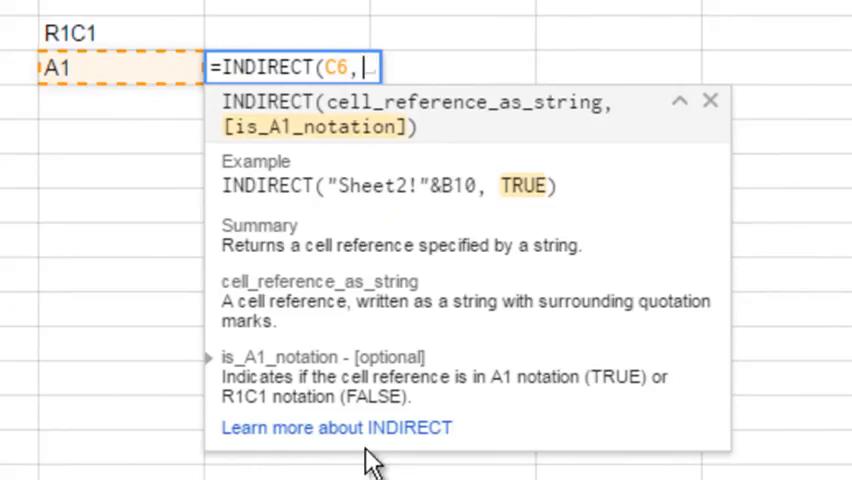
pyautogui.moveTo(268, 400)
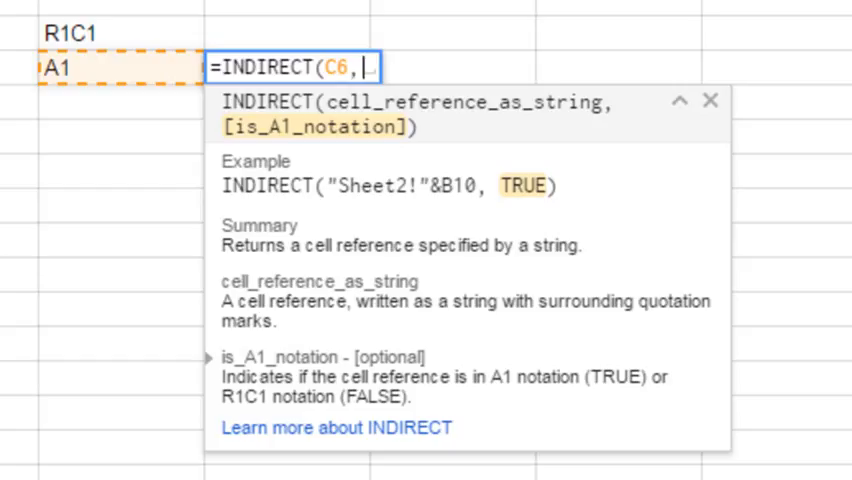
pyautogui.write('true')
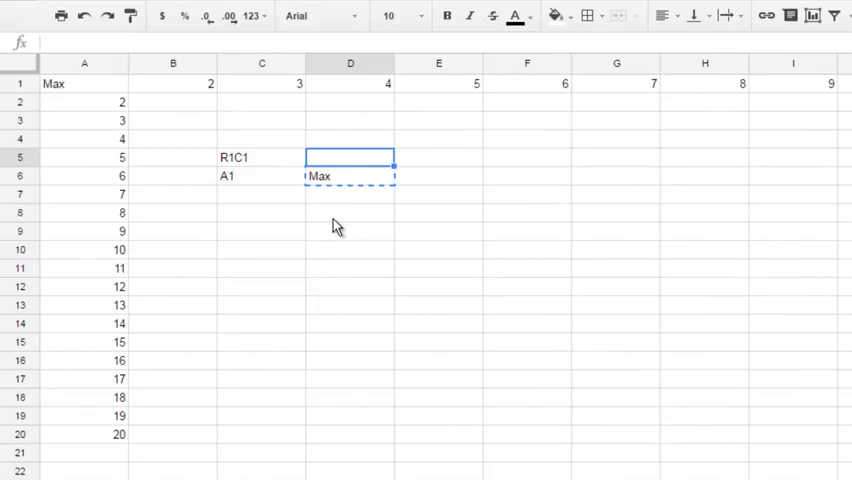
# - Change D5's INDIRECT second argument to 0 so C5 is read as R1C1 and shows Max
pyautogui.click(350, 156)
pyautogui.write('=INDIRECT(C5,1)')
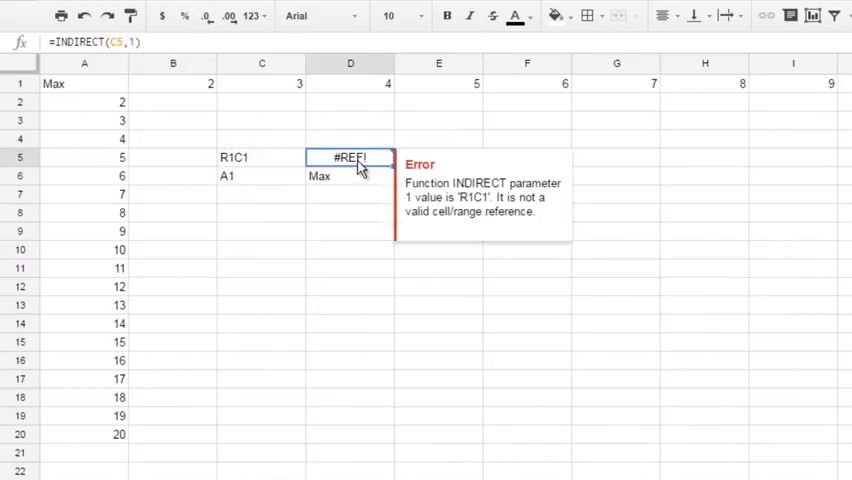
pyautogui.moveTo(412, 236)
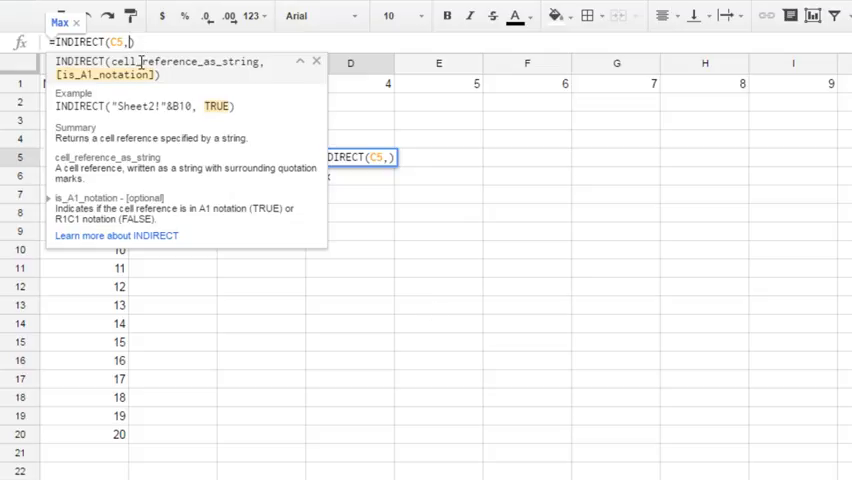
pyautogui.write('0')
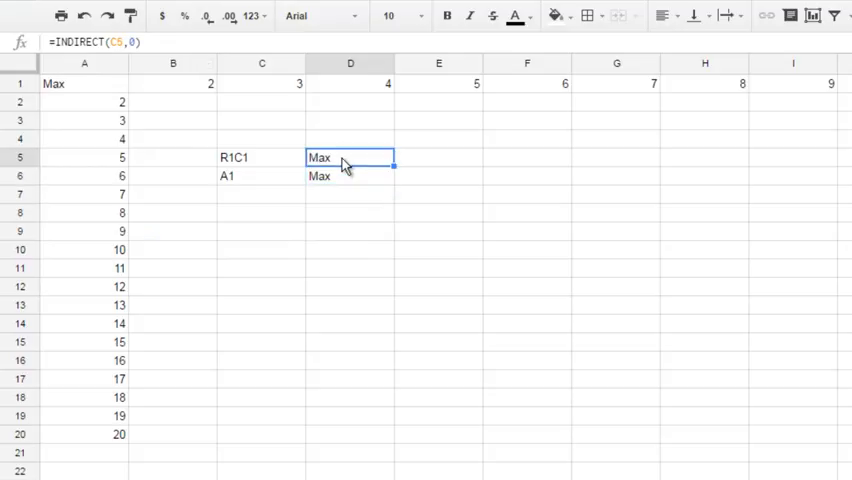
pyautogui.click(260, 156)
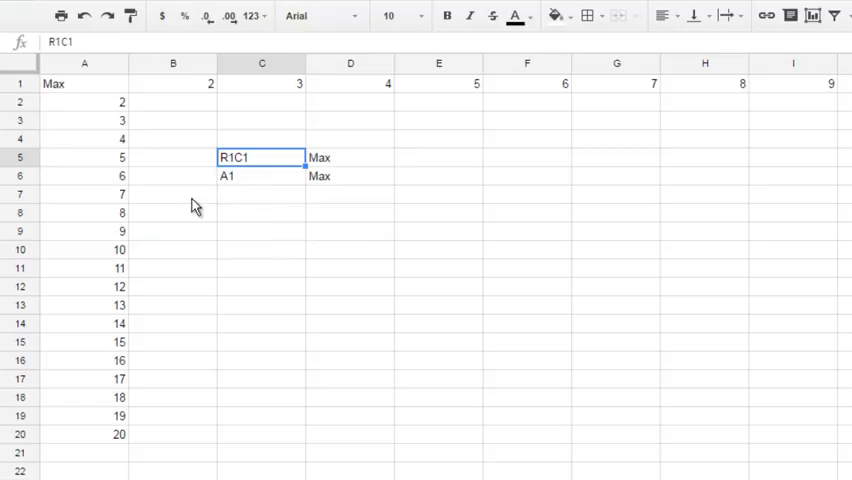
pyautogui.moveTo(816, 88)
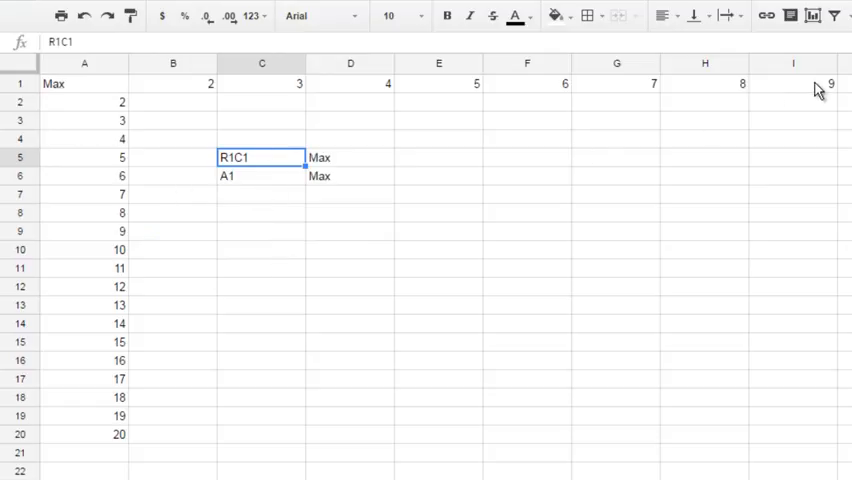
pyautogui.click(792, 84)
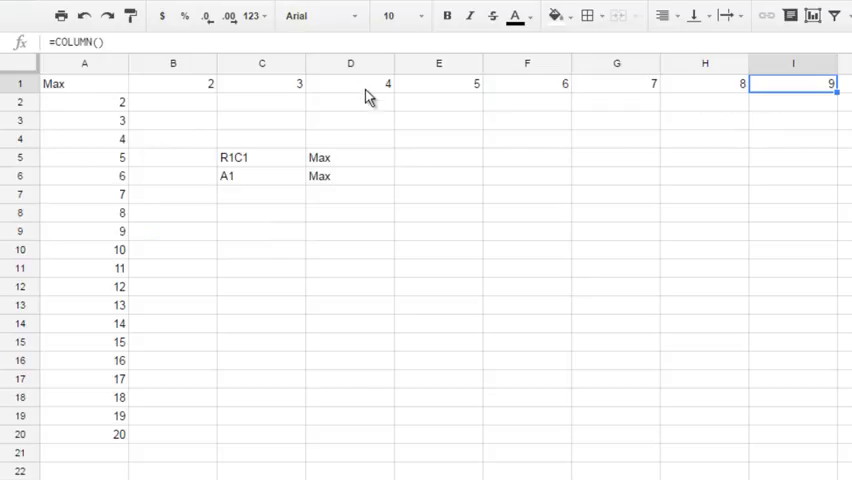
pyautogui.click(792, 62)
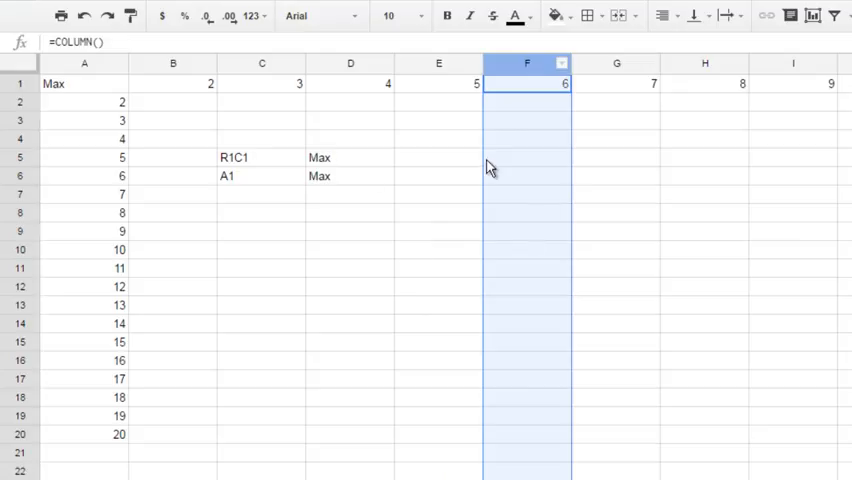
pyautogui.moveTo(62, 104)
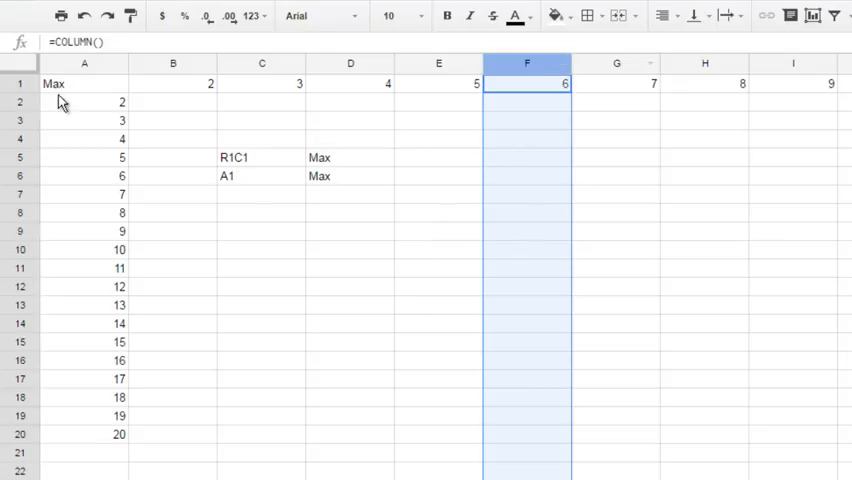
pyautogui.click(260, 156)
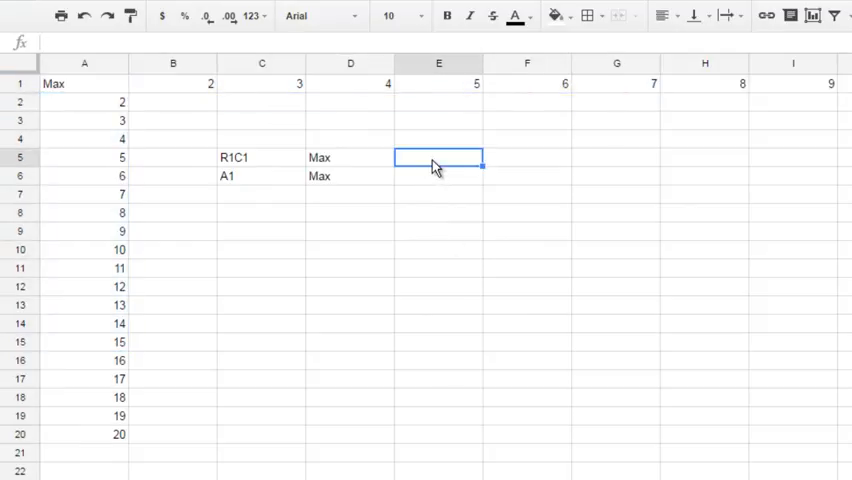
# - Enter a ROWS formula in E5 over A2:A8, returning 7
pyautogui.write('=row')
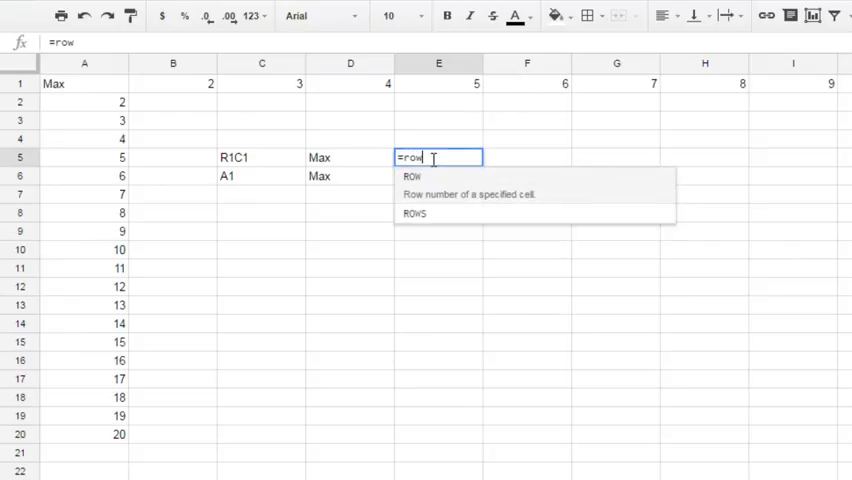
pyautogui.click(412, 212)
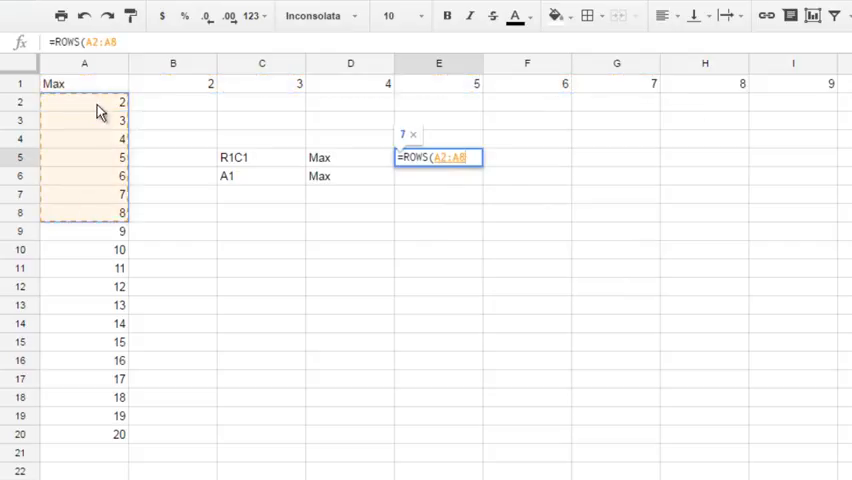
pyautogui.press('Enter')
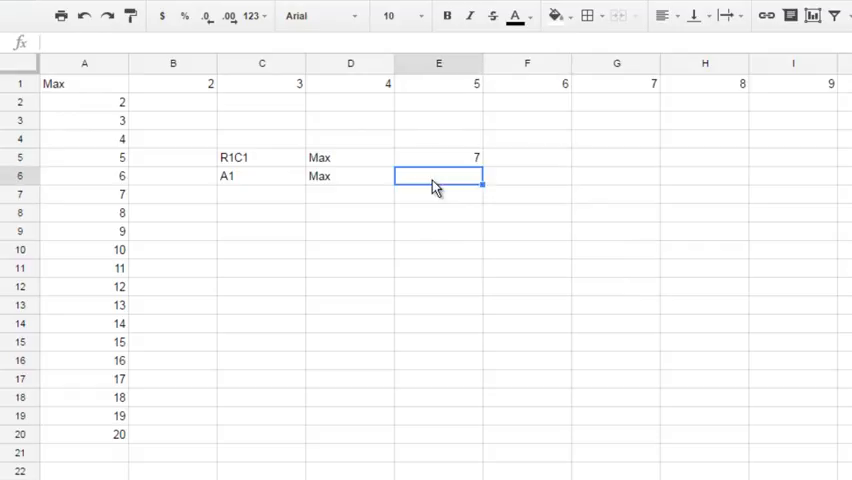
# - Enter a COLUMNS formula in E6 over A1:H1, returning 8, and reopen it to review
pyautogui.write('=col')
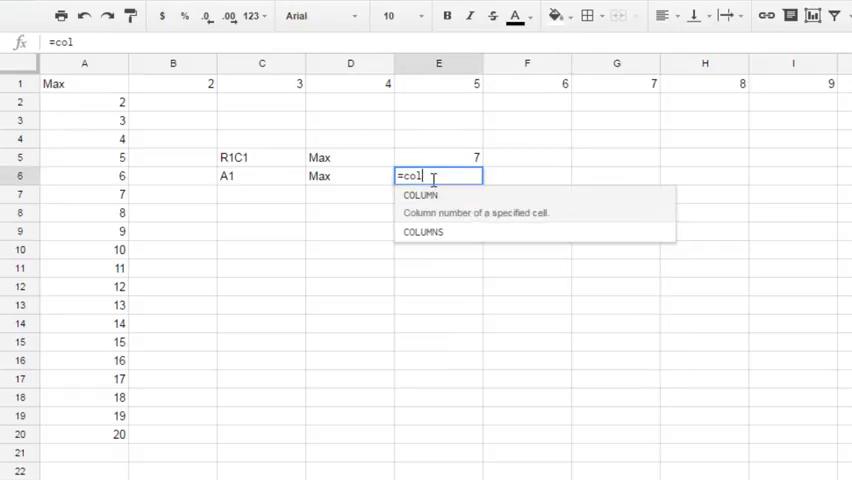
pyautogui.write('u')
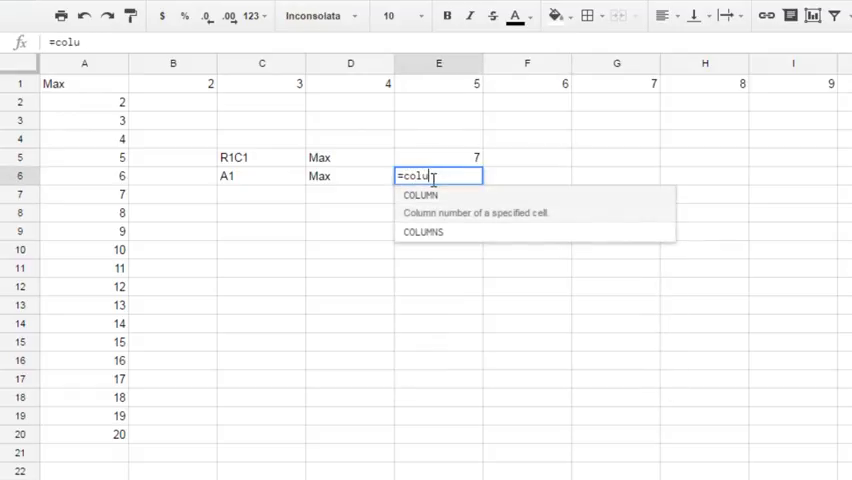
pyautogui.click(424, 232)
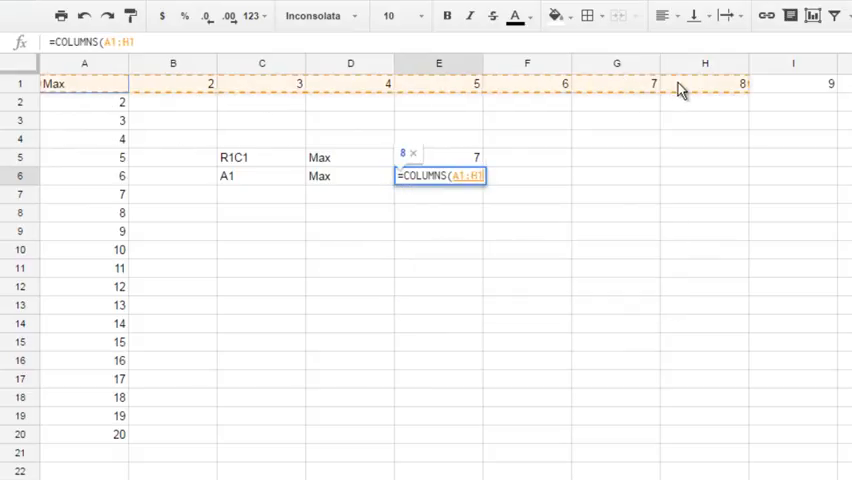
pyautogui.press('Enter')
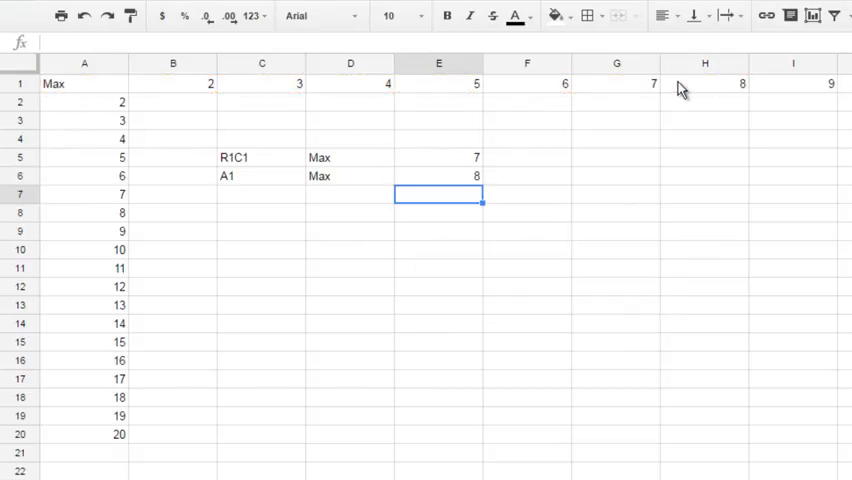
pyautogui.click(438, 176)
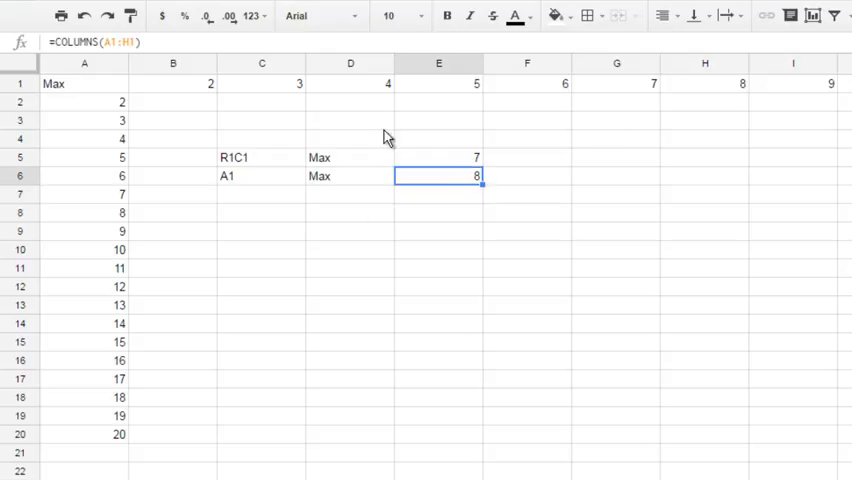
pyautogui.doubleClick(438, 176)
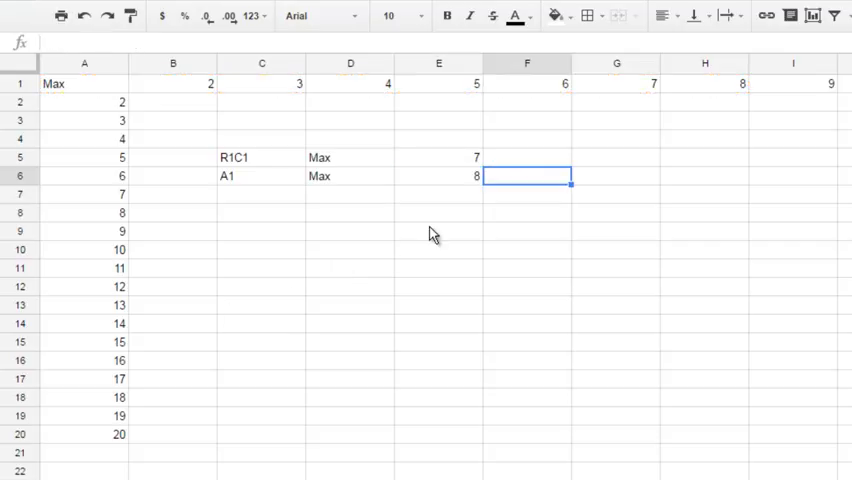
pyautogui.moveTo(252, 176)
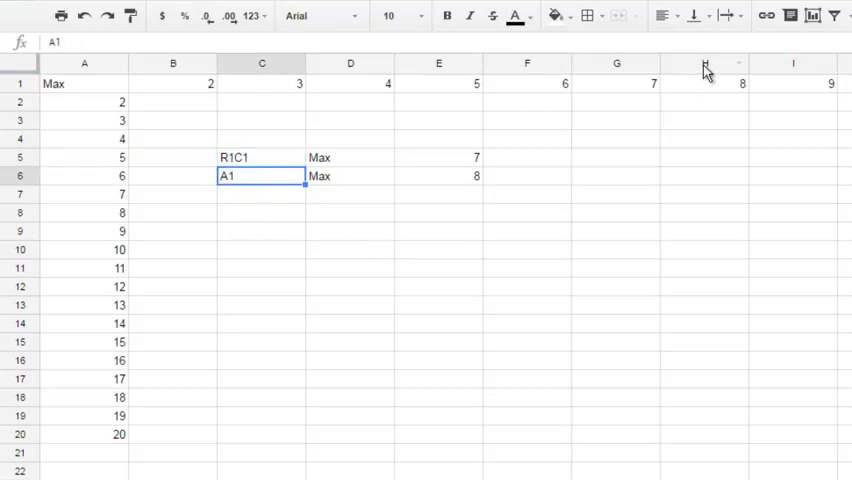
pyautogui.click(350, 156)
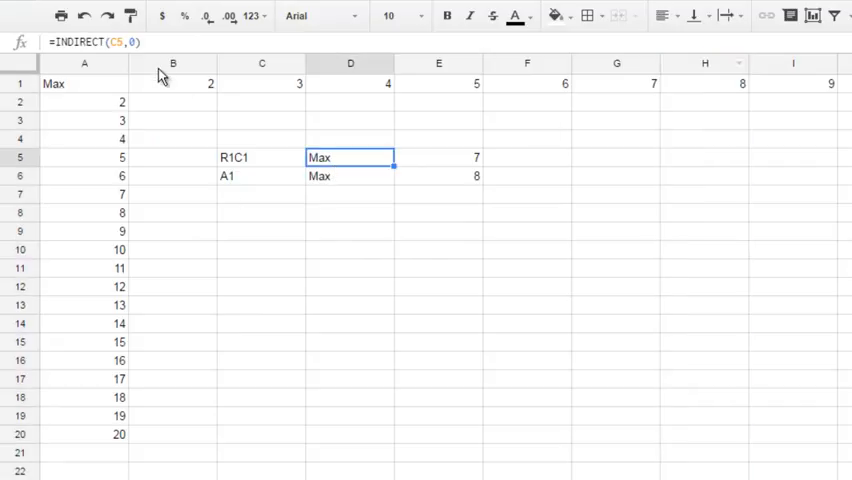
pyautogui.doubleClick(350, 156)
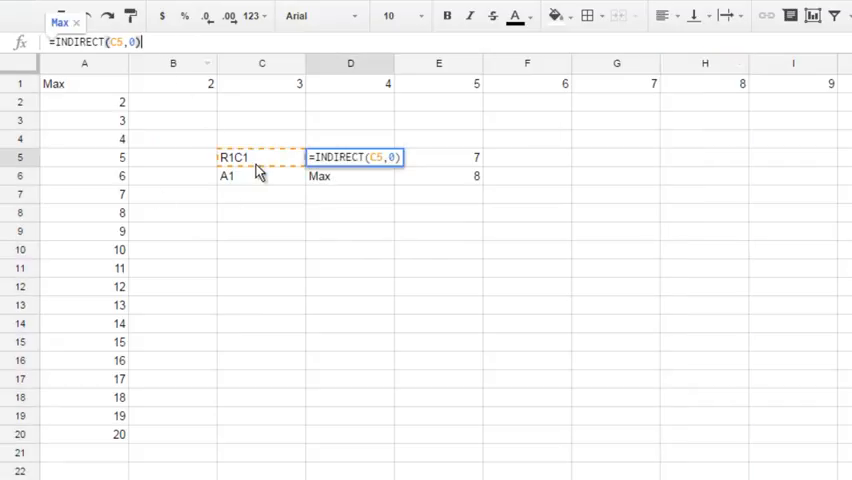